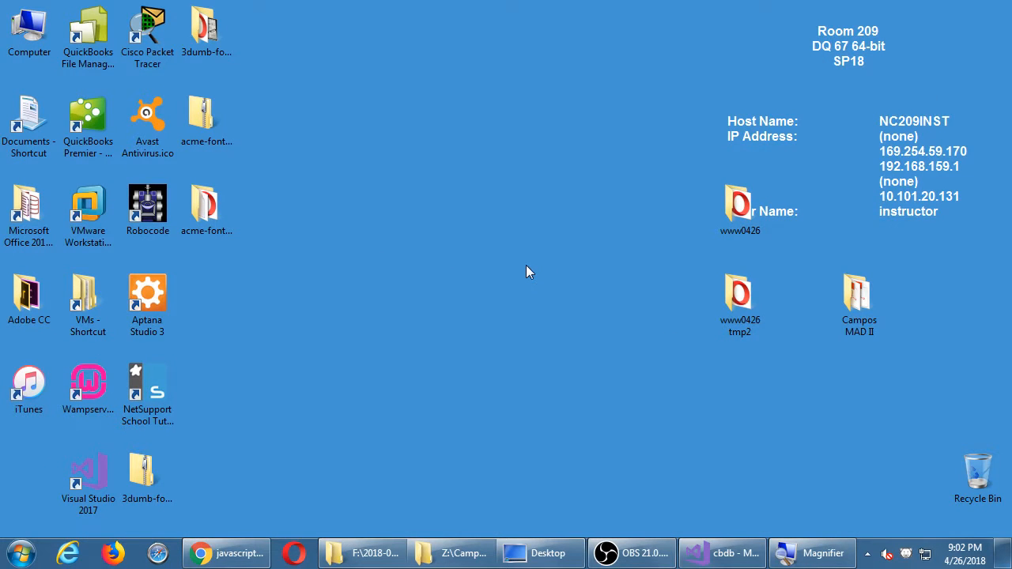
# Close the running Chrome window so only the Windows desktop remains
pyautogui.click(225, 554)
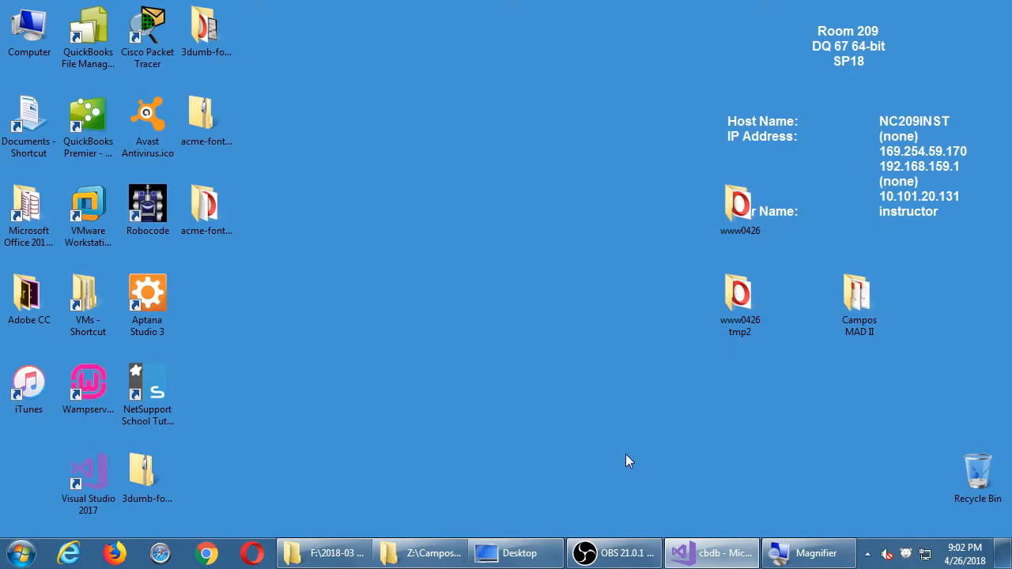
pyautogui.moveTo(619, 458)
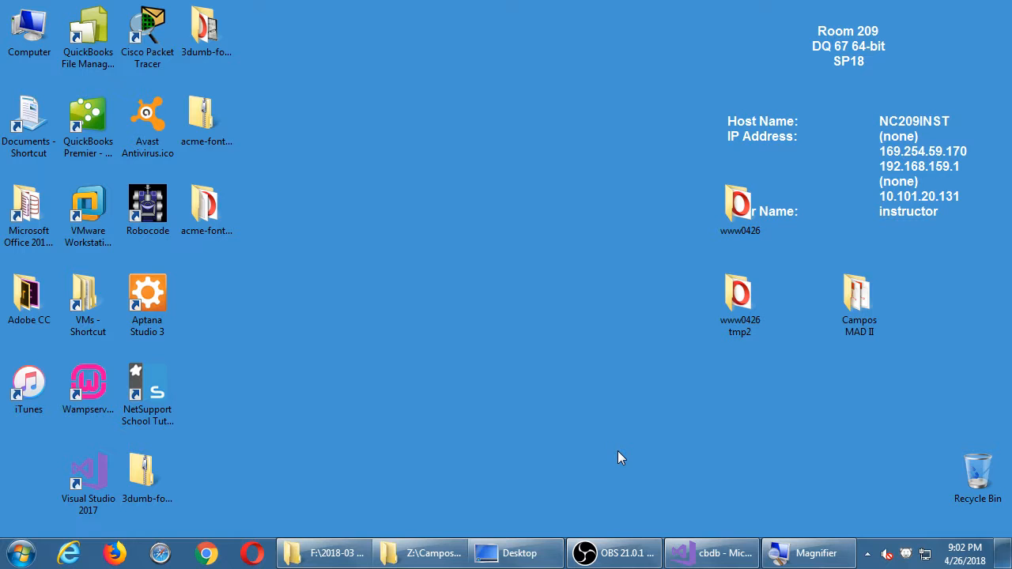
pyautogui.moveTo(225, 538)
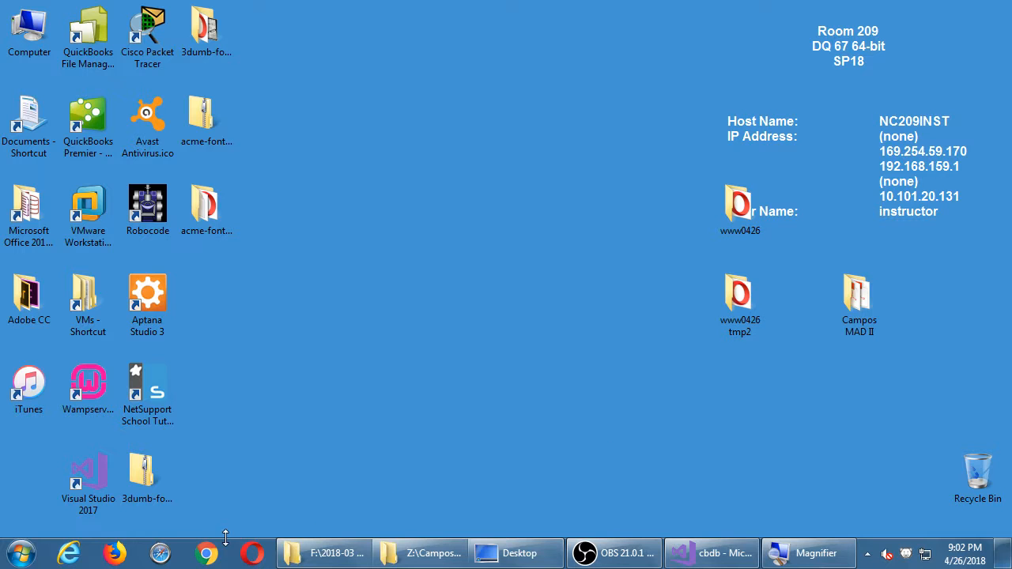
# Launch Chrome and go to the Android Developers site at developer.android.com
pyautogui.click(206, 553)
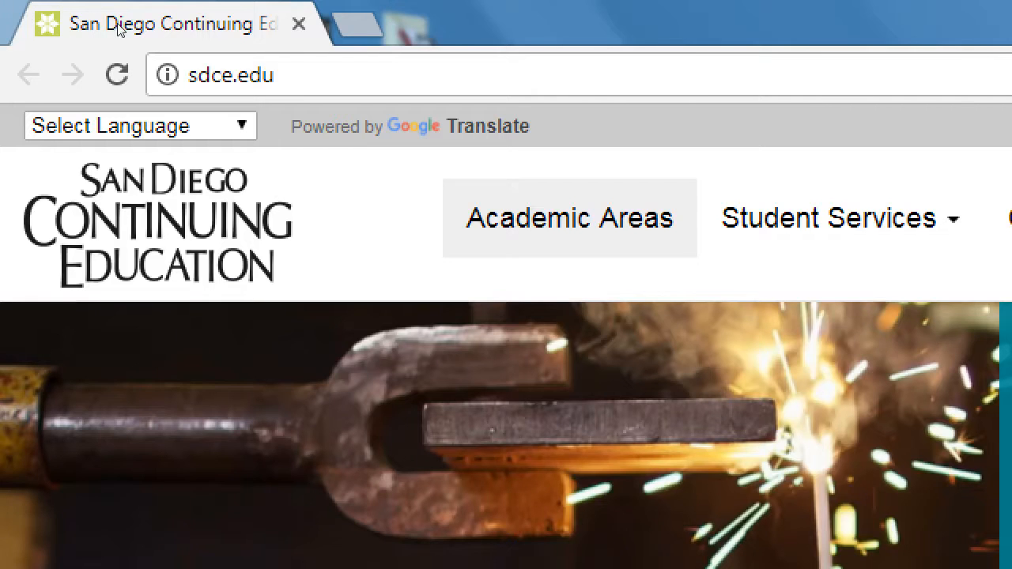
pyautogui.write('developer.android.com')
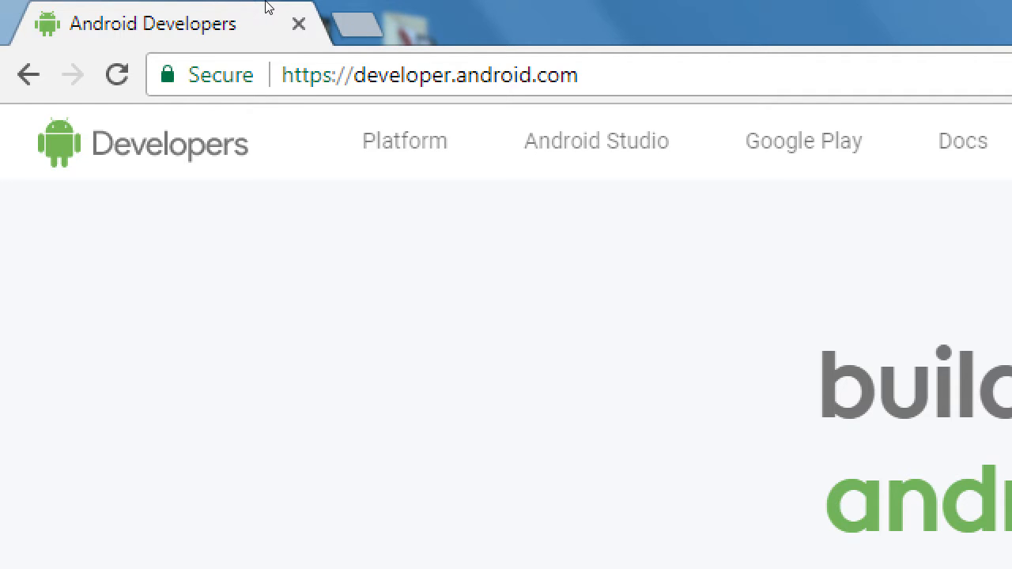
# Load developer.apple.com in a new tab beside Android Developers
pyautogui.write('develoepr')
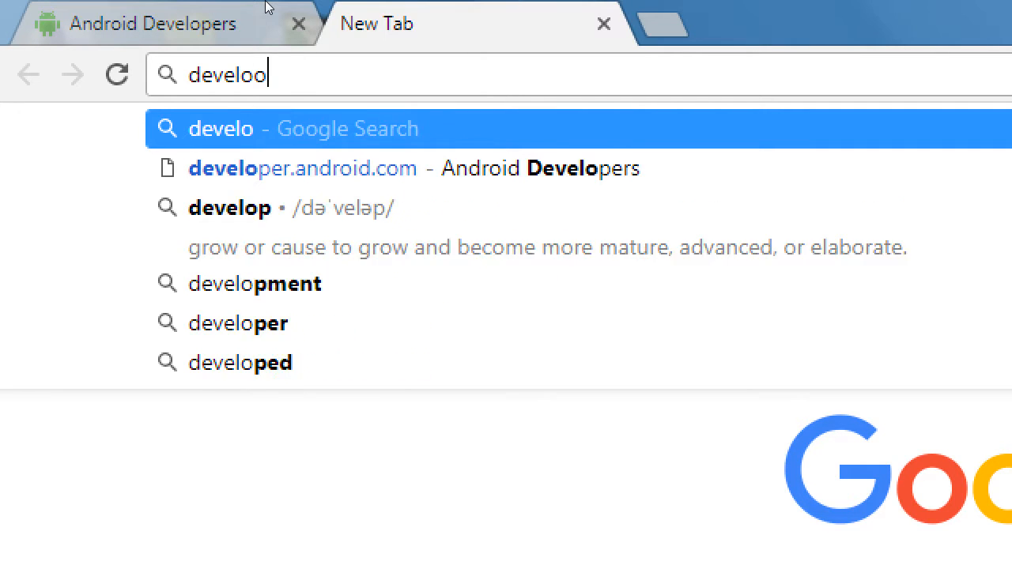
pyautogui.write('developer.apple.com')
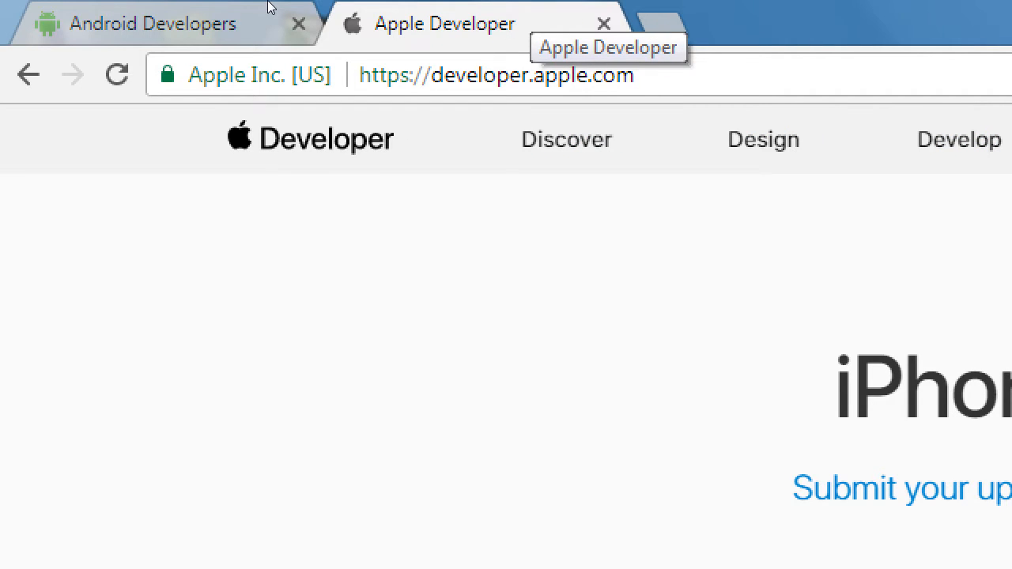
pyautogui.moveTo(360, 6)
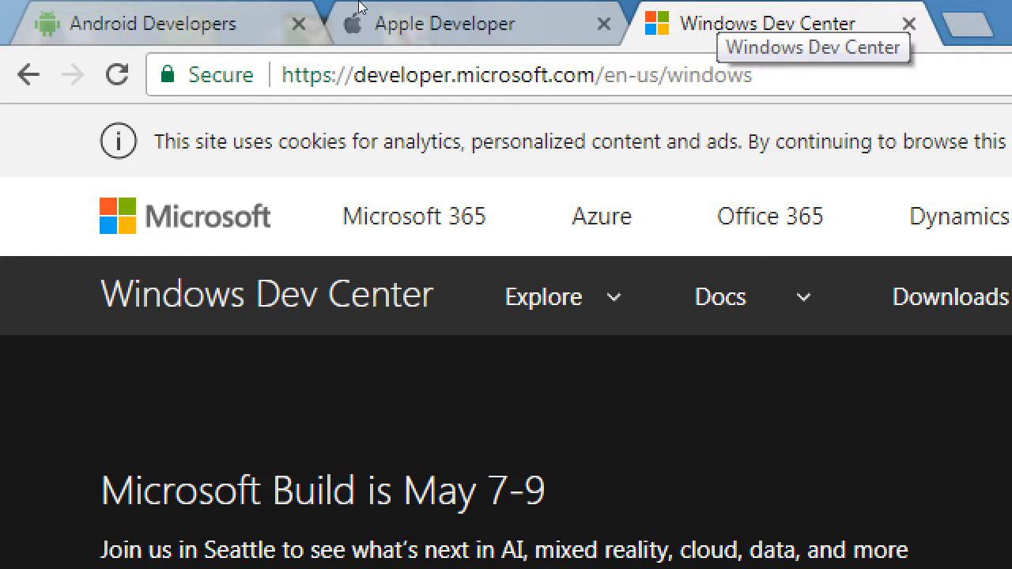
pyautogui.moveTo(421, 44)
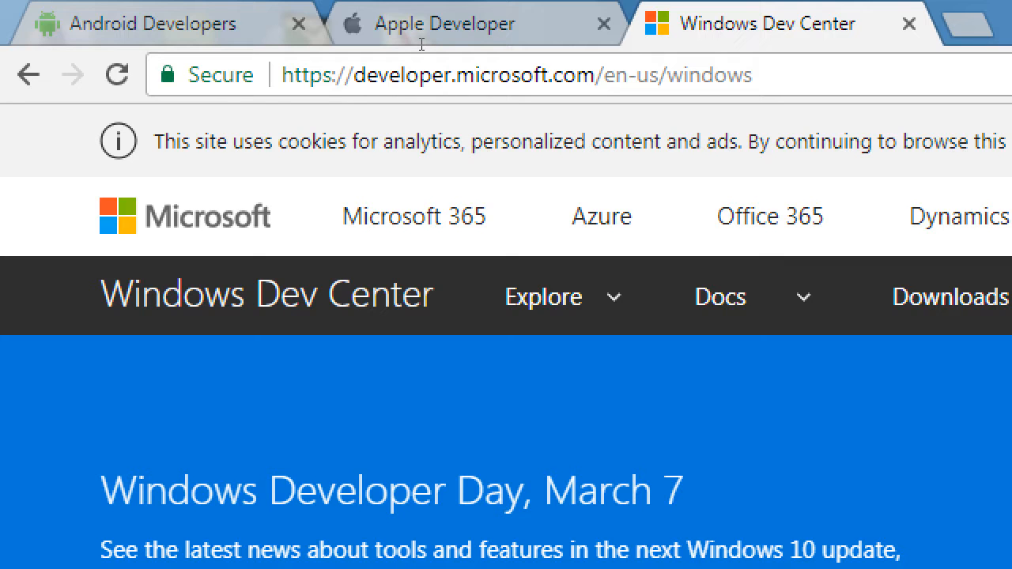
# Show the Google Play section on the Android tab, then bring up the Windows Dev Center tab
pyautogui.click(150, 24)
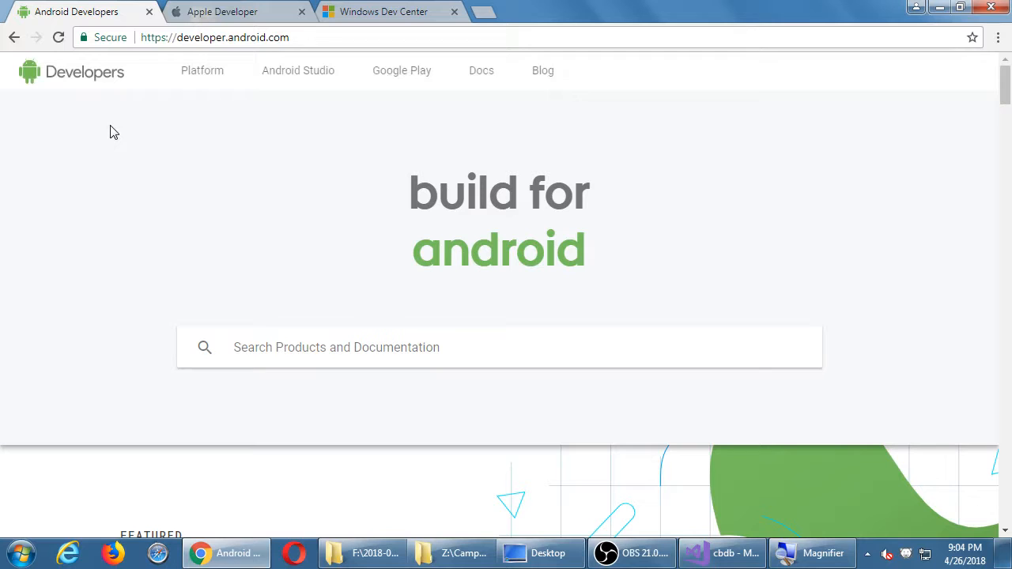
pyautogui.moveTo(297, 70)
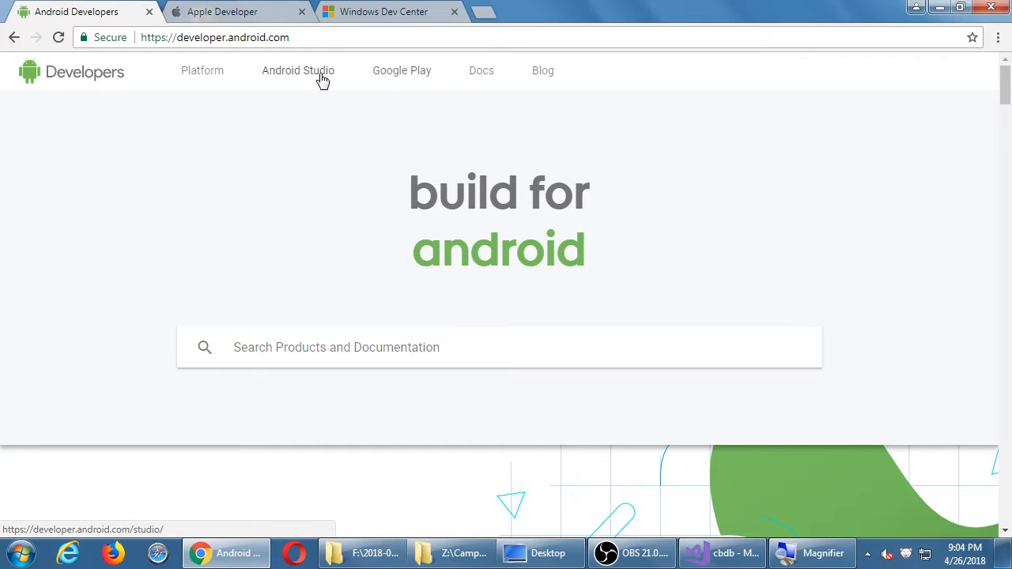
pyautogui.moveTo(401, 69)
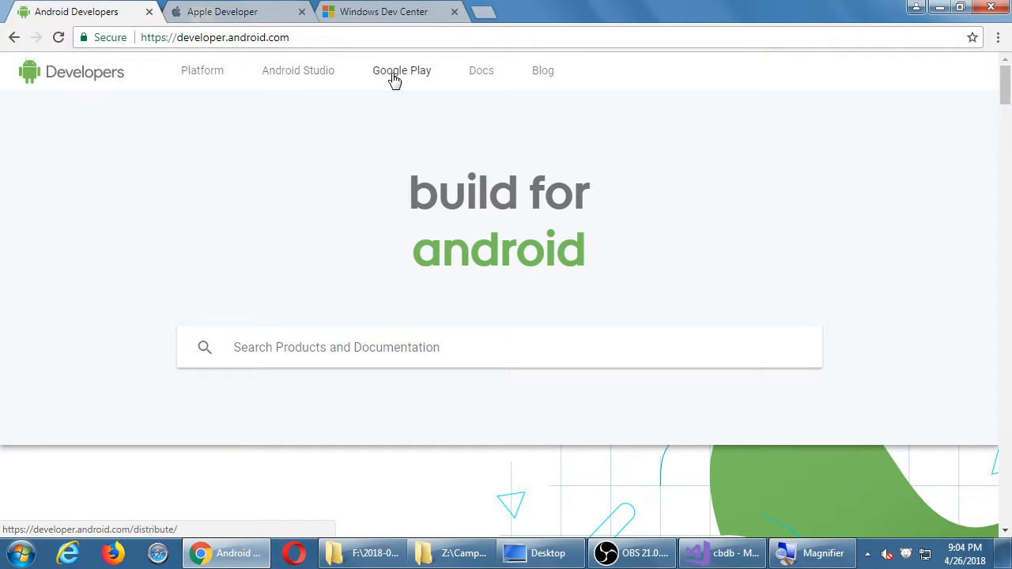
pyautogui.click(402, 69)
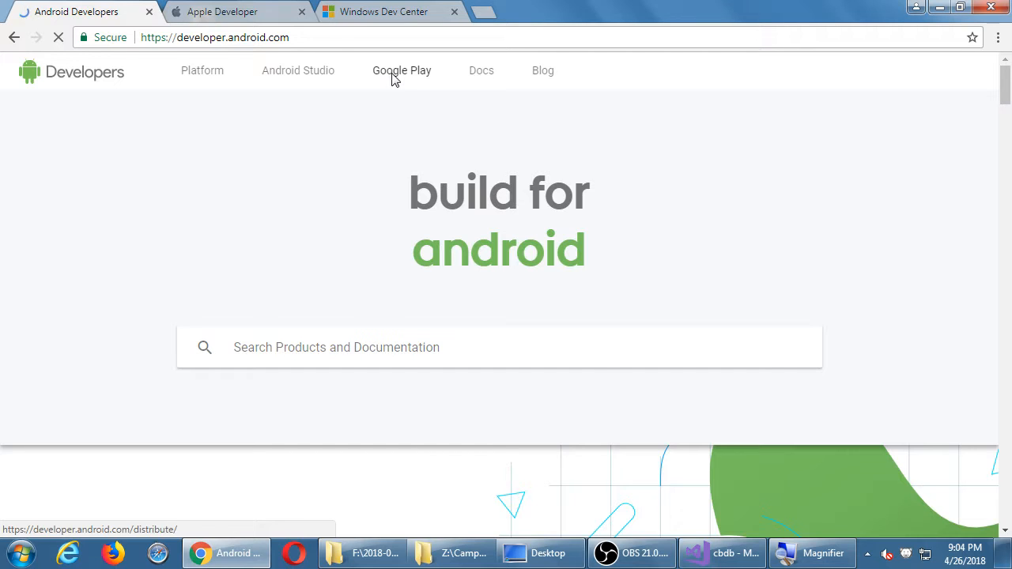
pyautogui.click(402, 70)
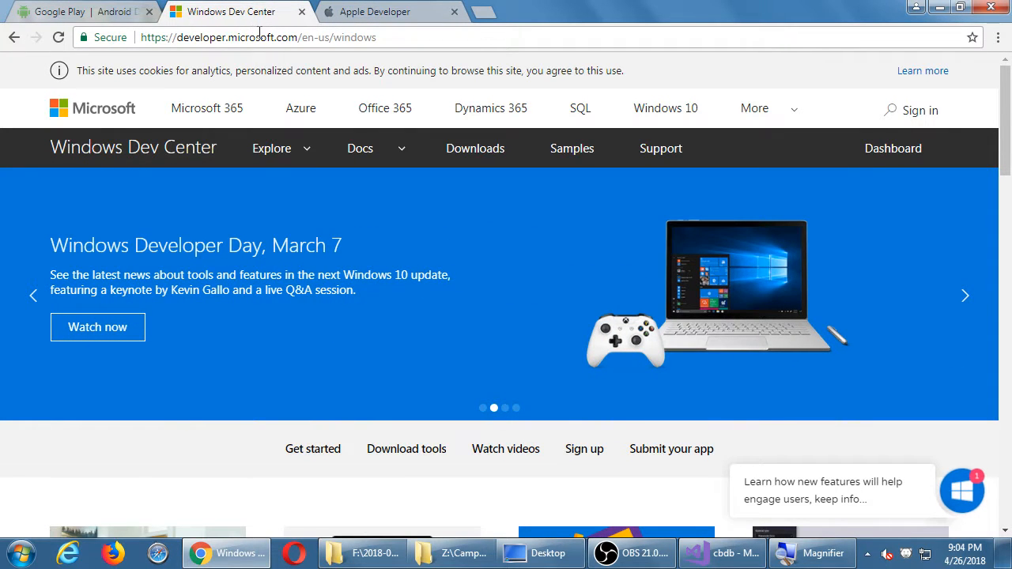
pyautogui.moveTo(237, 11)
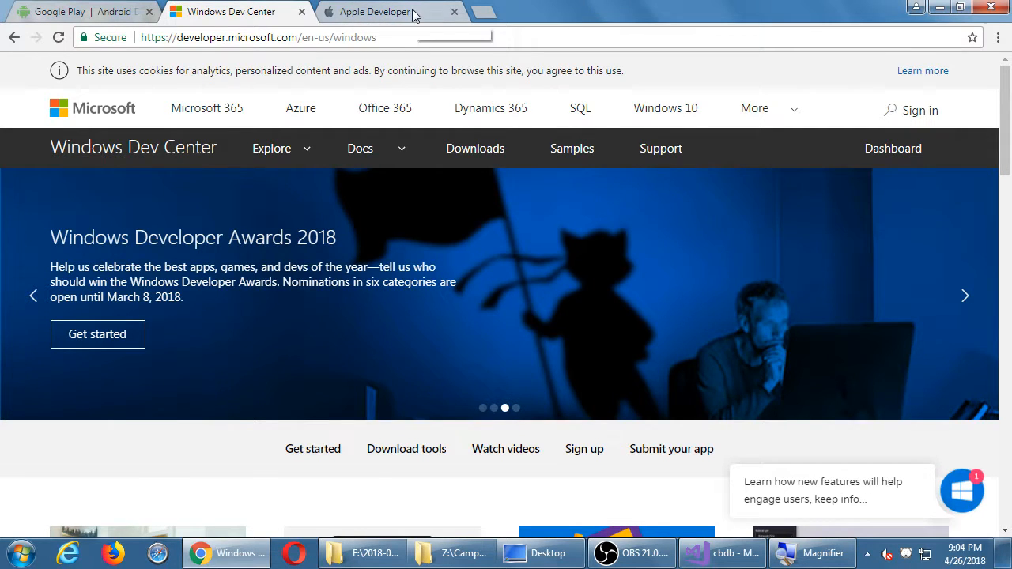
# Bring the Apple Developer tab with its Developer Insights feature into view
pyautogui.click(371, 11)
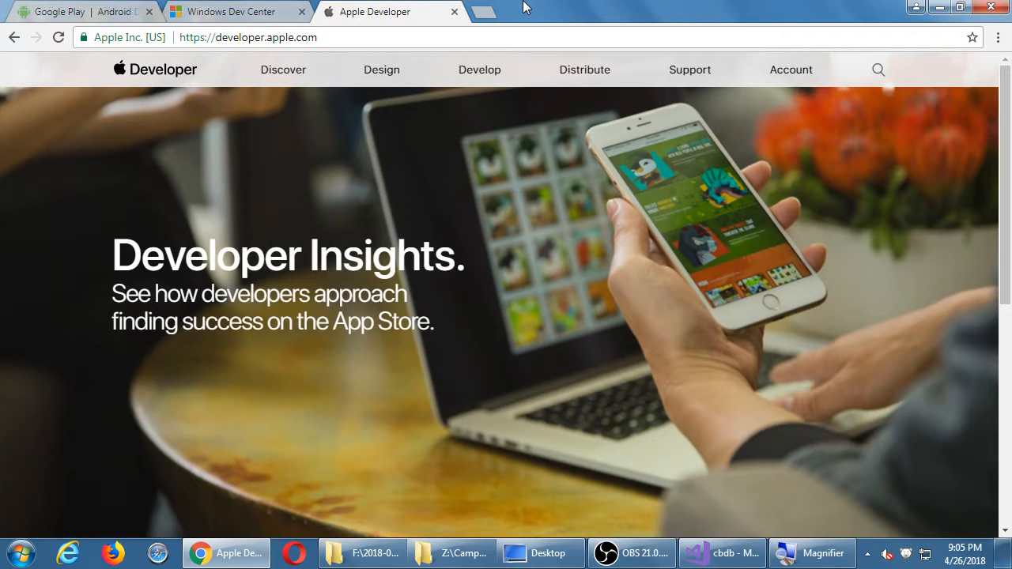
# Load developer.amazon.com in a fourth tab for Amazon Developer Services
pyautogui.click(490, 11)
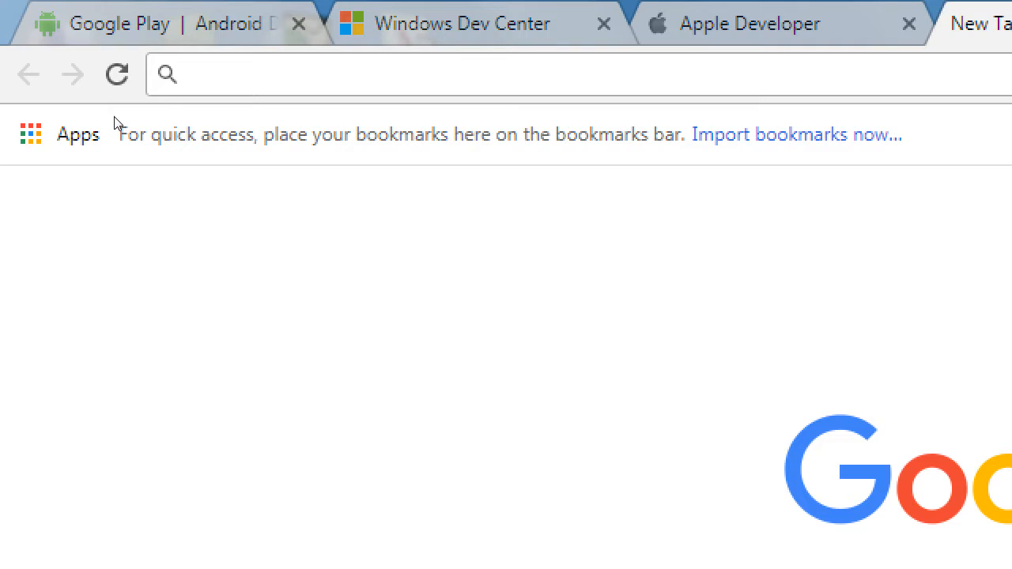
pyautogui.write('developoe')
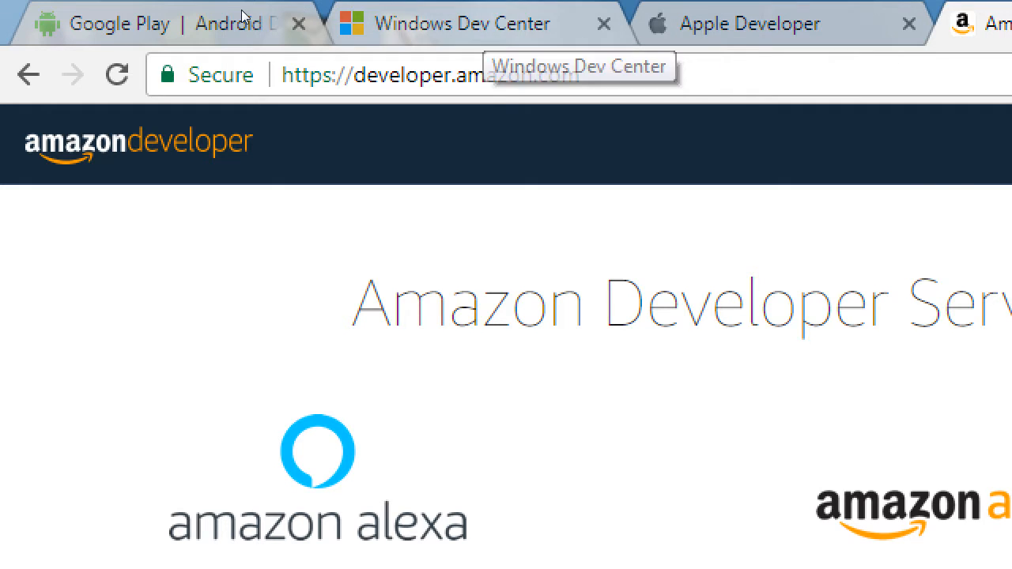
pyautogui.click(461, 24)
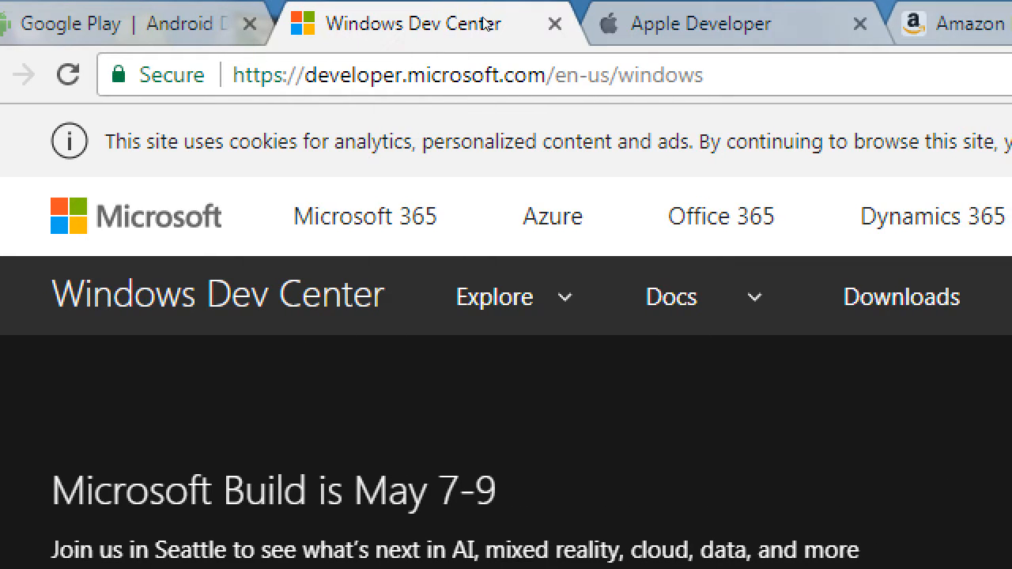
pyautogui.click(964, 24)
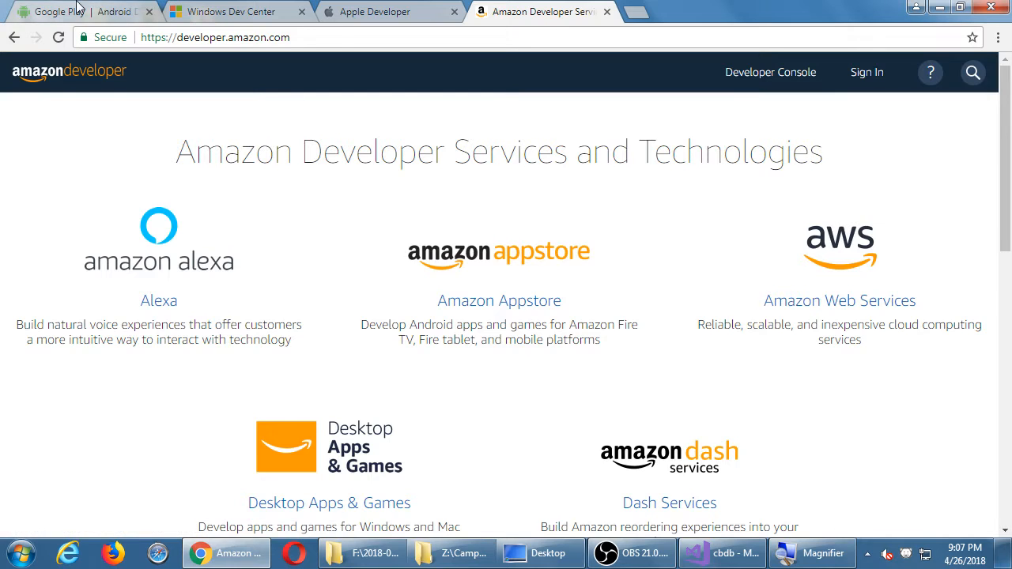
pyautogui.click(82, 11)
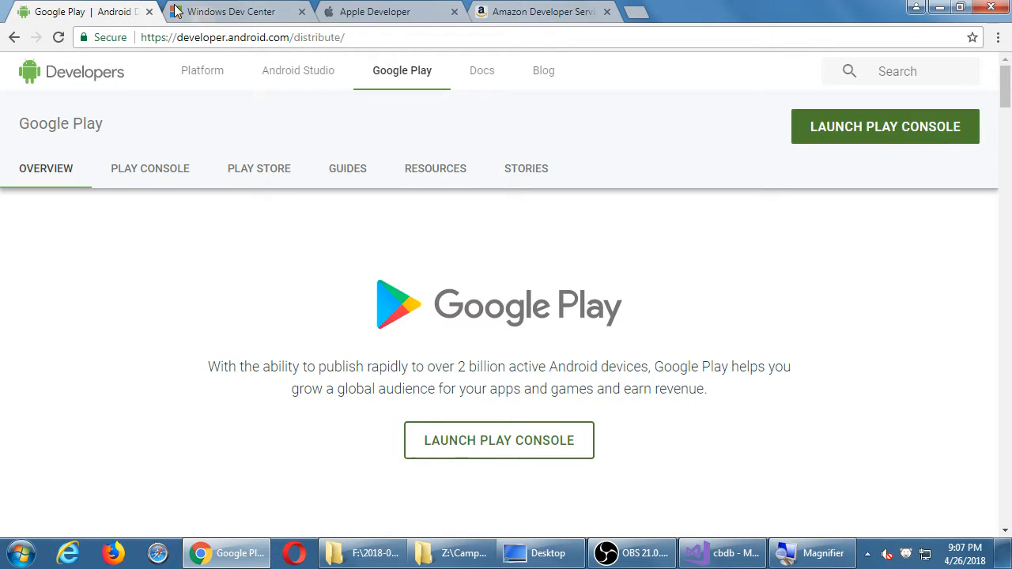
# Cycle through the Apple and Windows tabs and land on Amazon Developer Services
pyautogui.click(388, 11)
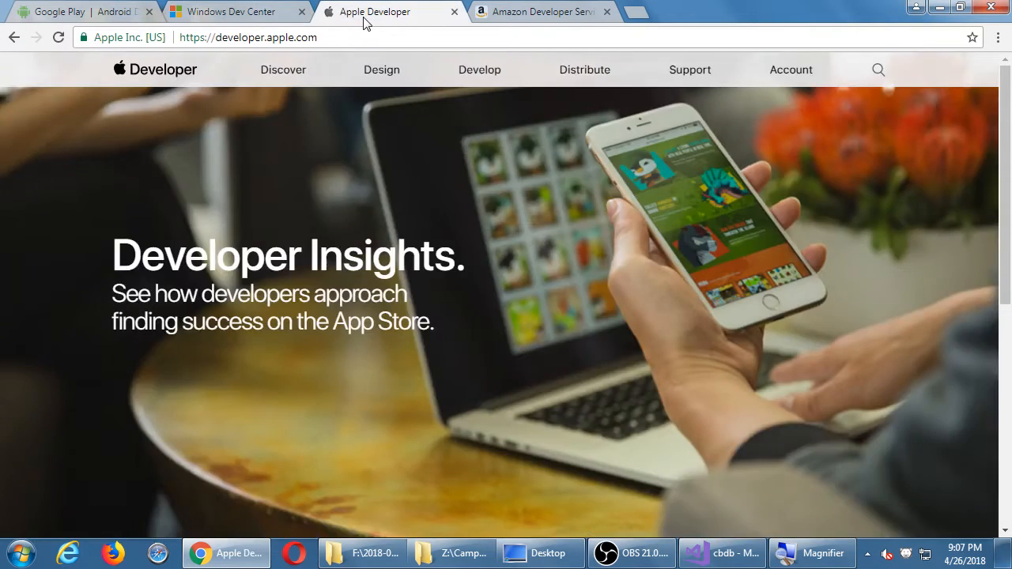
pyautogui.click(238, 11)
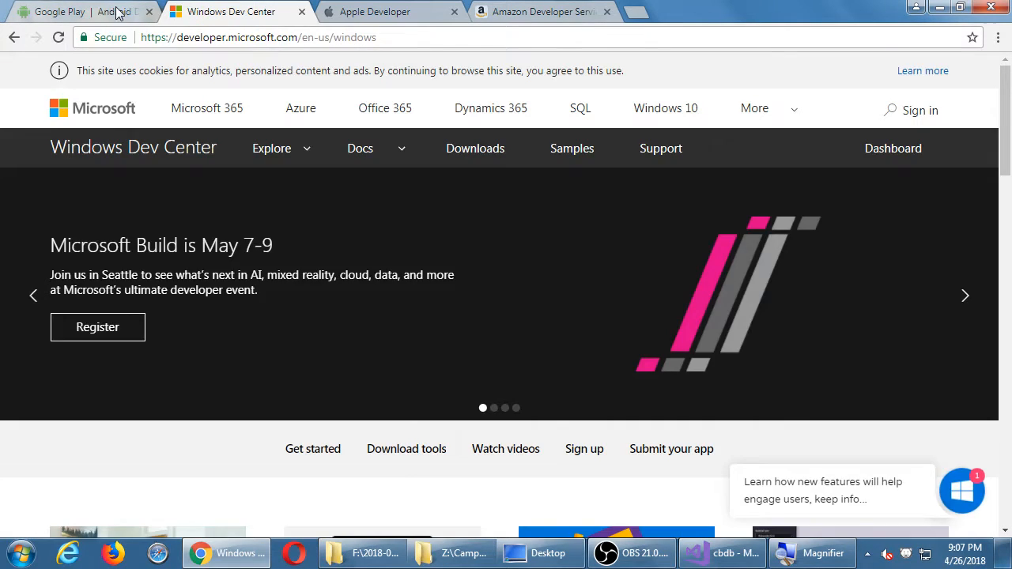
pyautogui.click(544, 11)
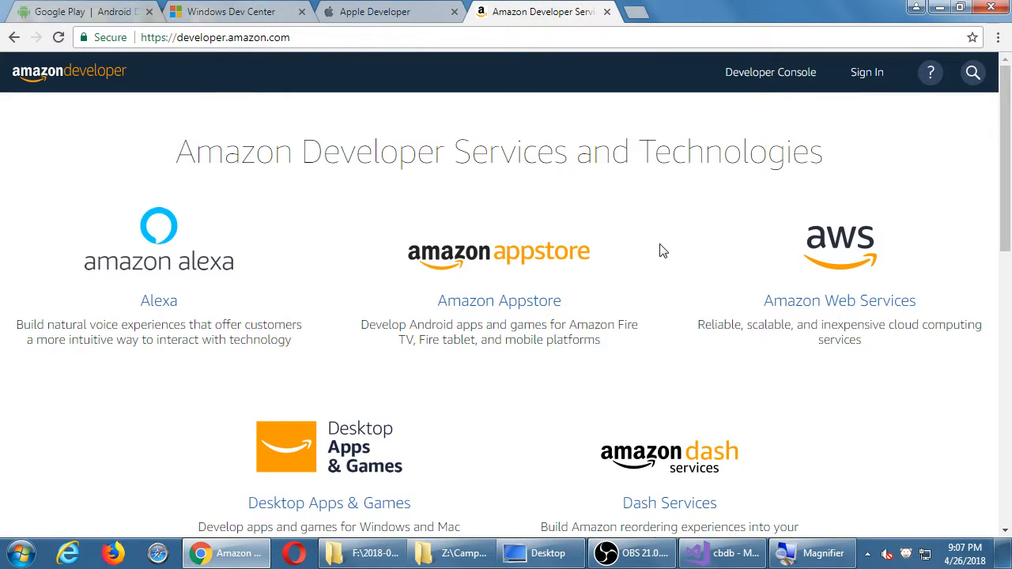
pyautogui.scroll(-3)
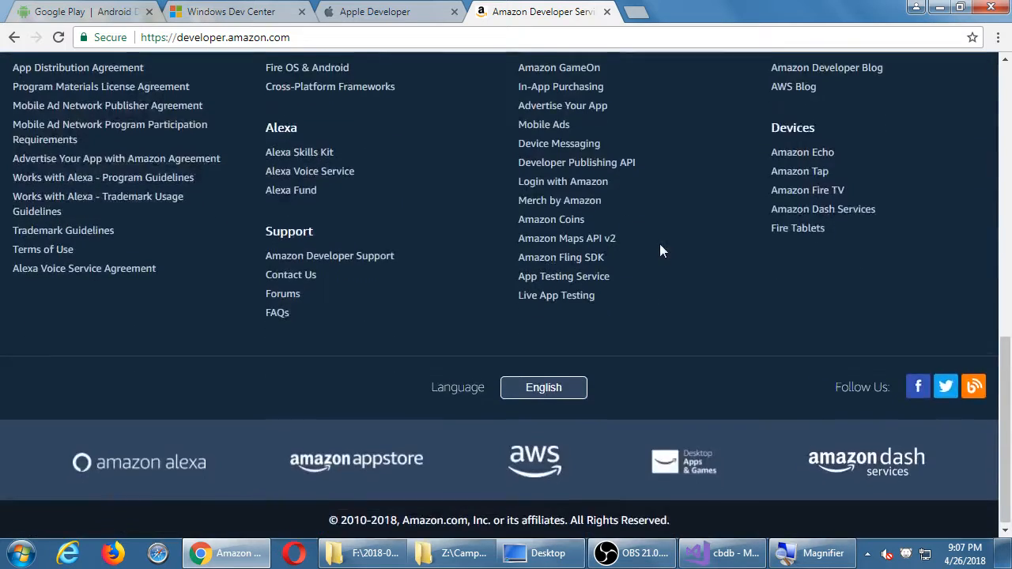
pyautogui.scroll(3)
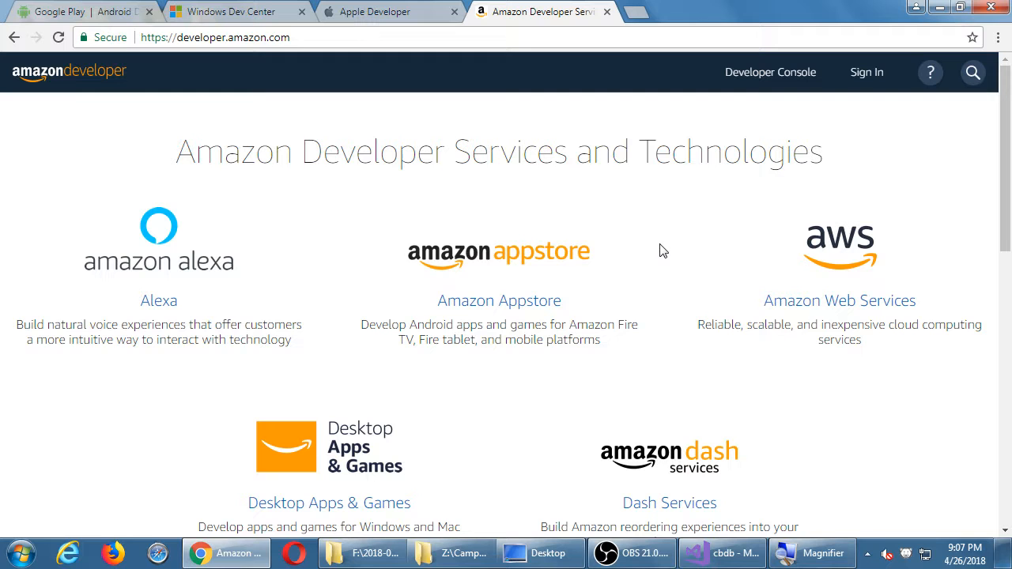
pyautogui.moveTo(850, 114)
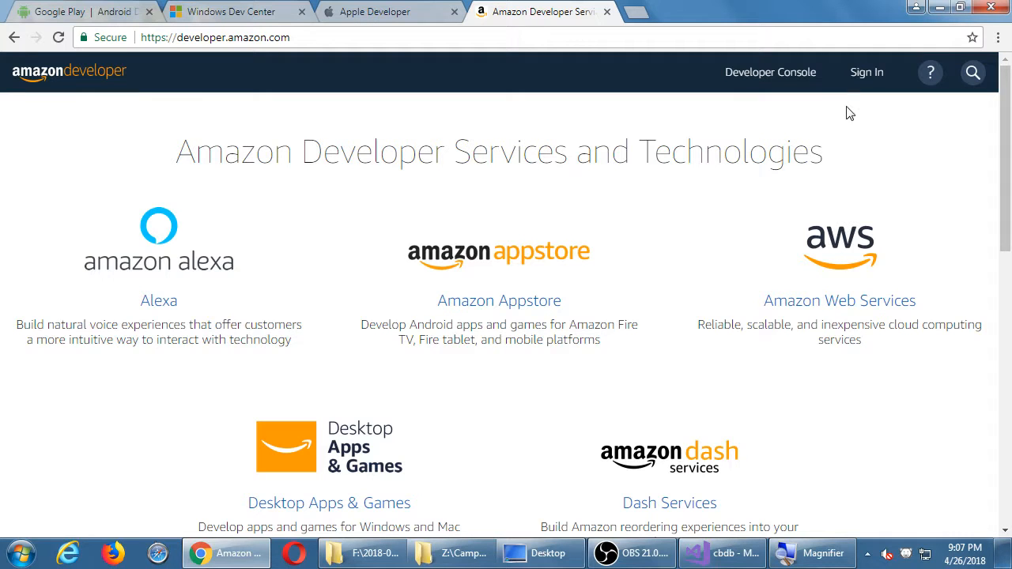
pyautogui.moveTo(867, 72)
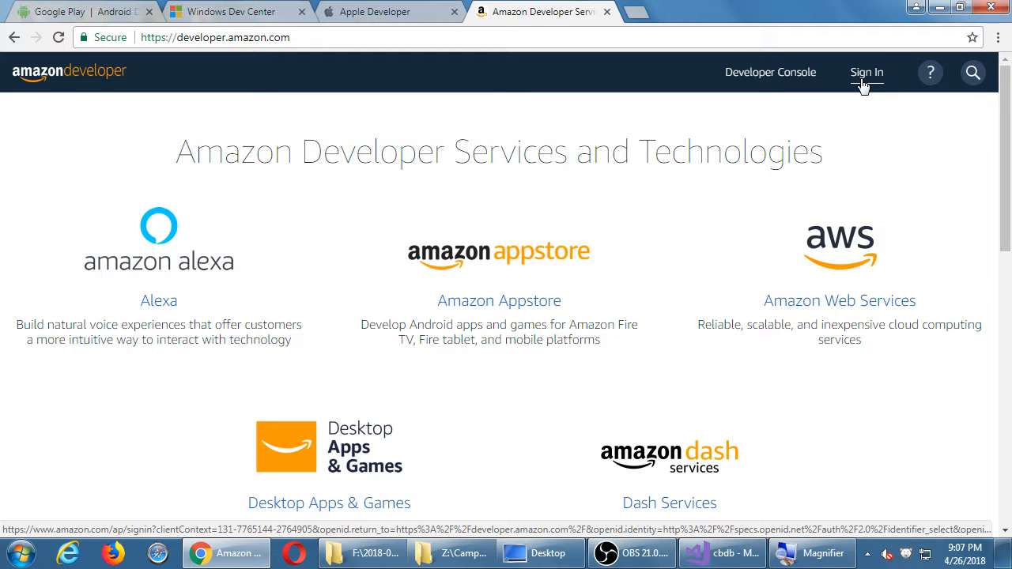
# Go to the Amazon Developer sign-in page via the Sign In link in the navigation bar
pyautogui.click(867, 73)
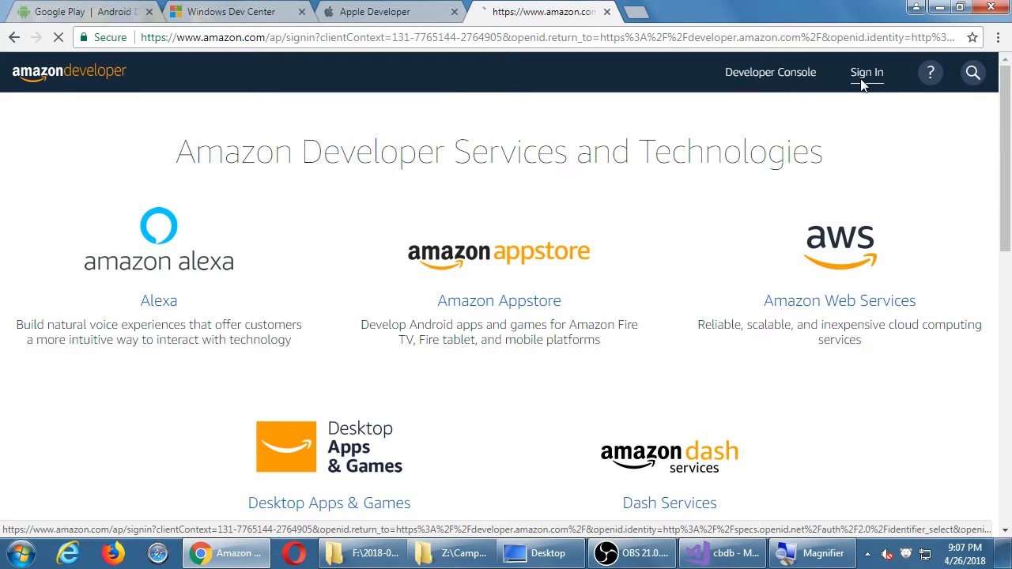
pyautogui.click(866, 73)
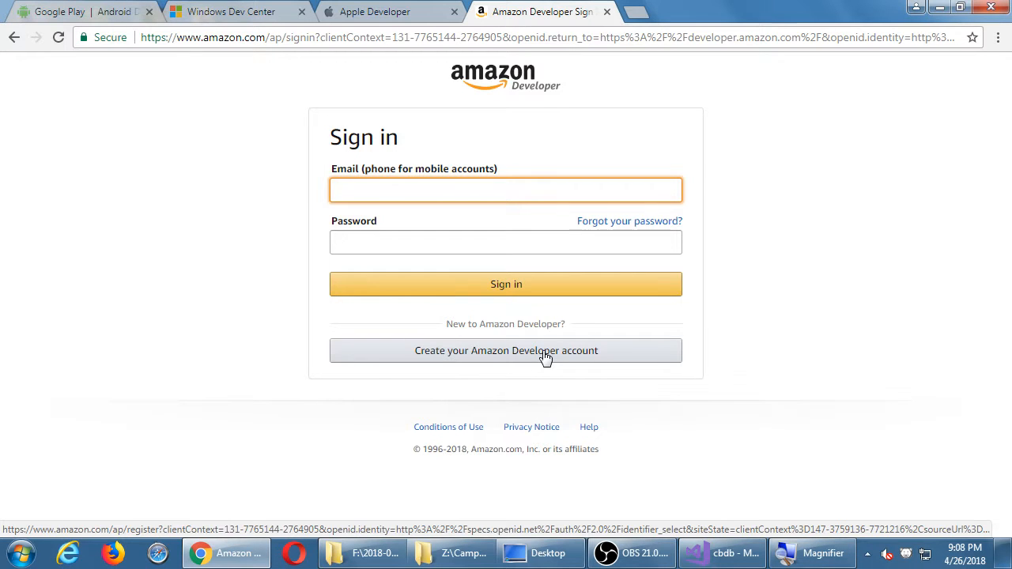
pyautogui.click(506, 190)
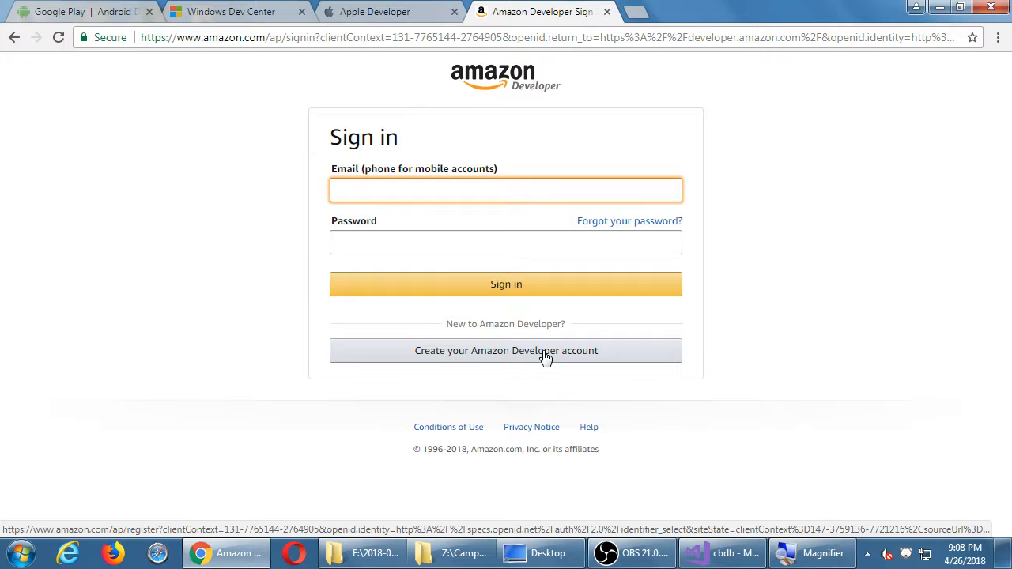
pyautogui.click(506, 190)
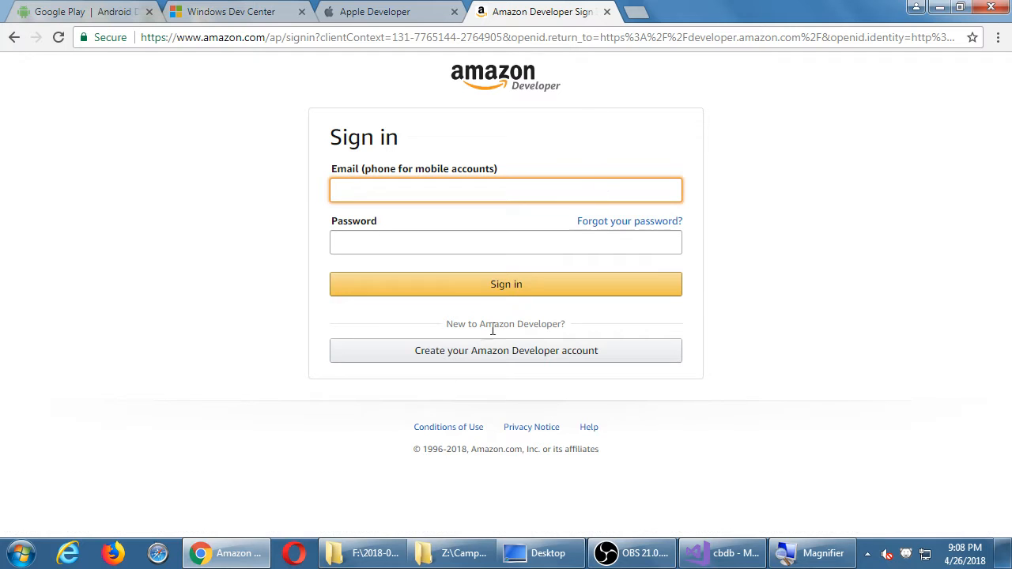
pyautogui.moveTo(743, 370)
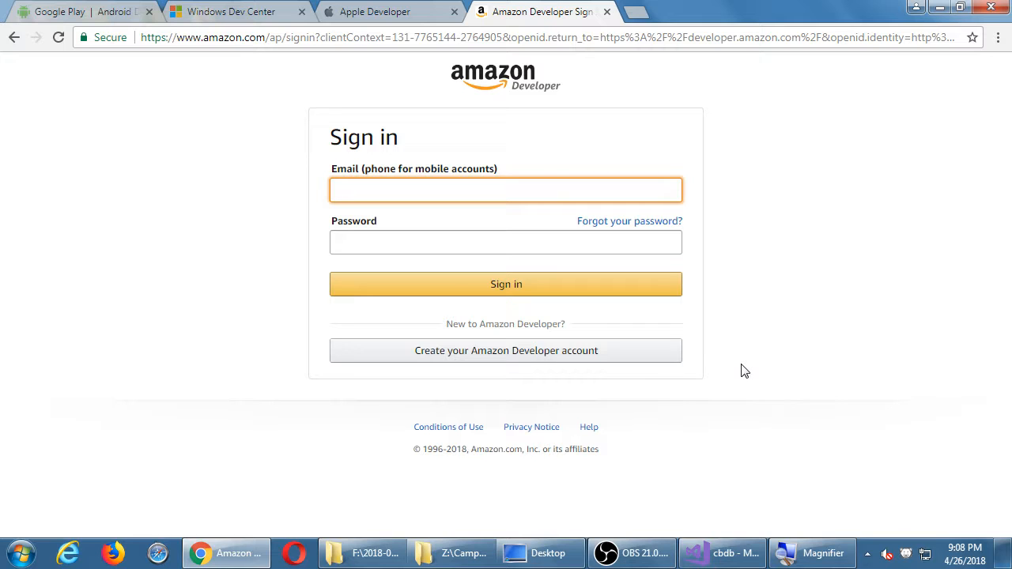
pyautogui.click(506, 190)
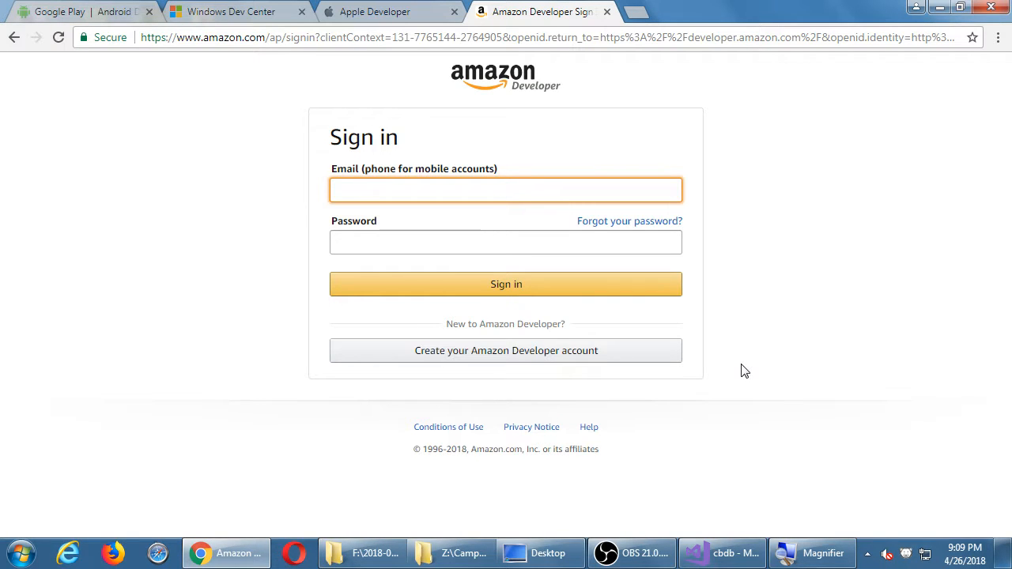
pyautogui.click(506, 190)
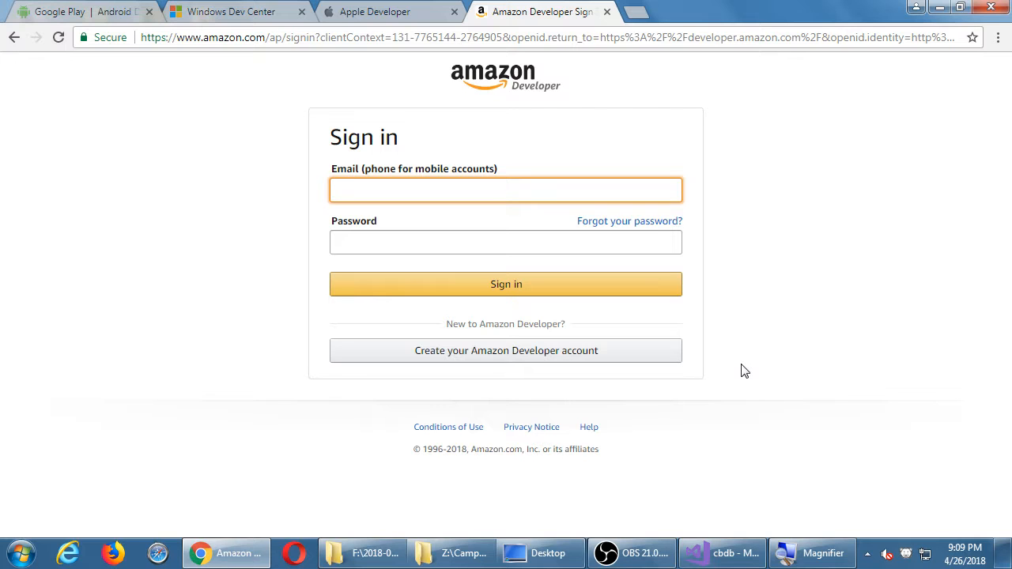
pyautogui.click(506, 190)
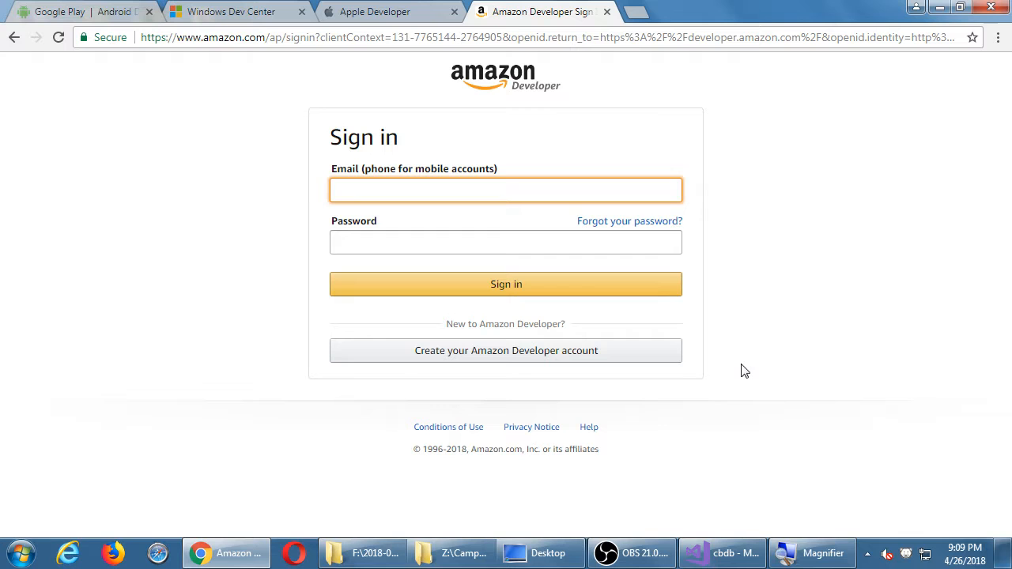
pyautogui.click(506, 190)
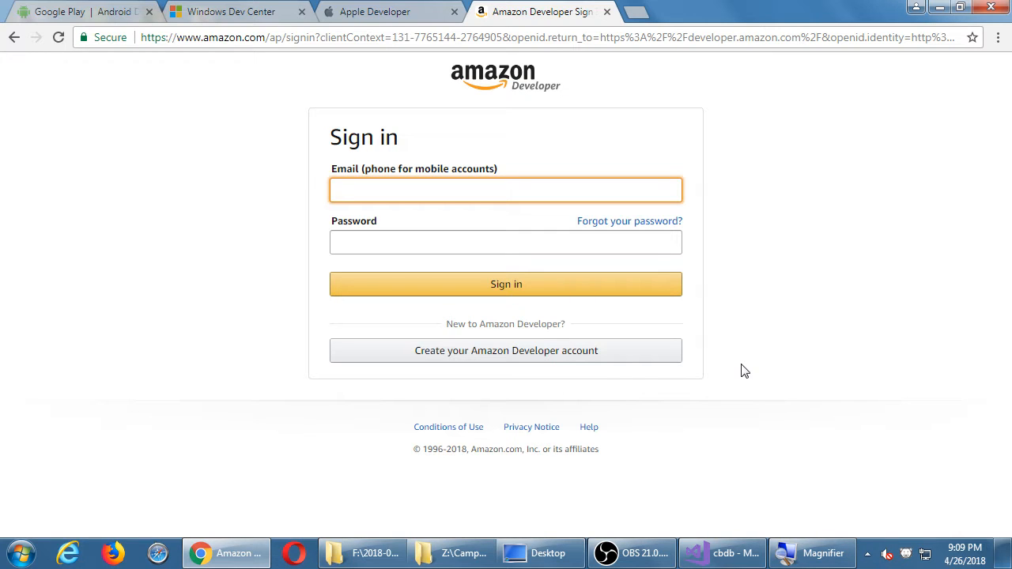
pyautogui.click(506, 190)
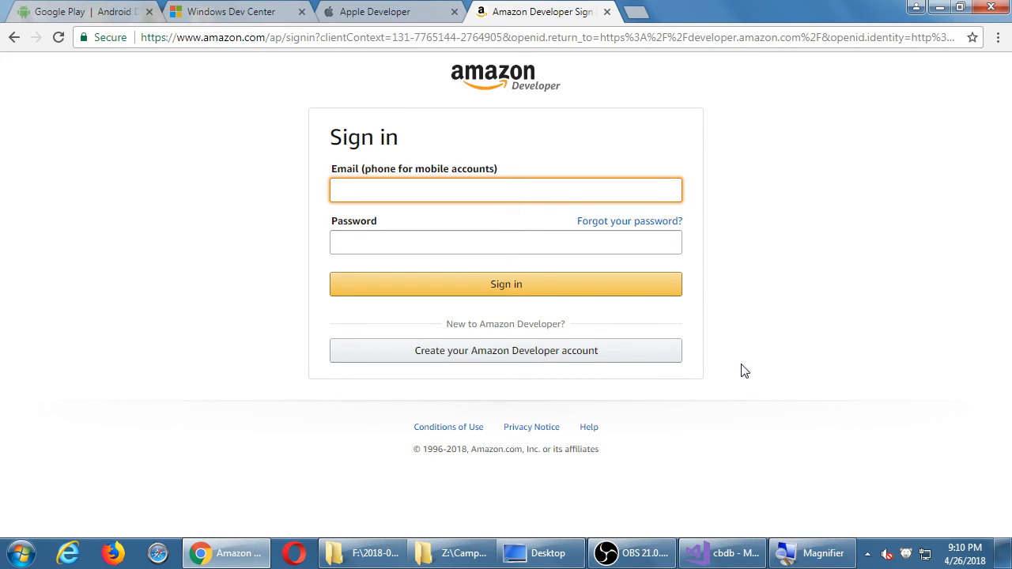
pyautogui.click(506, 190)
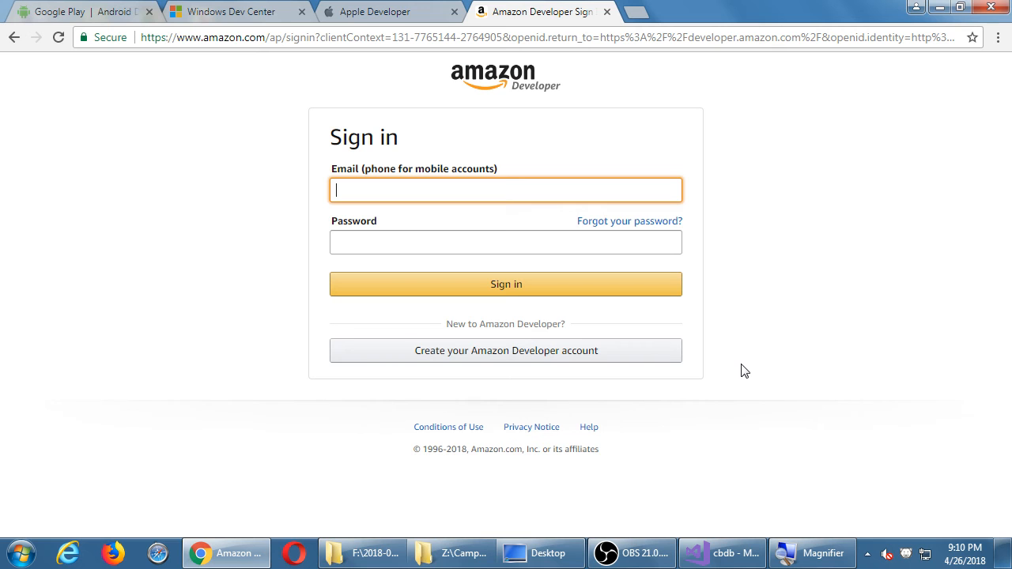
pyautogui.moveTo(756, 331)
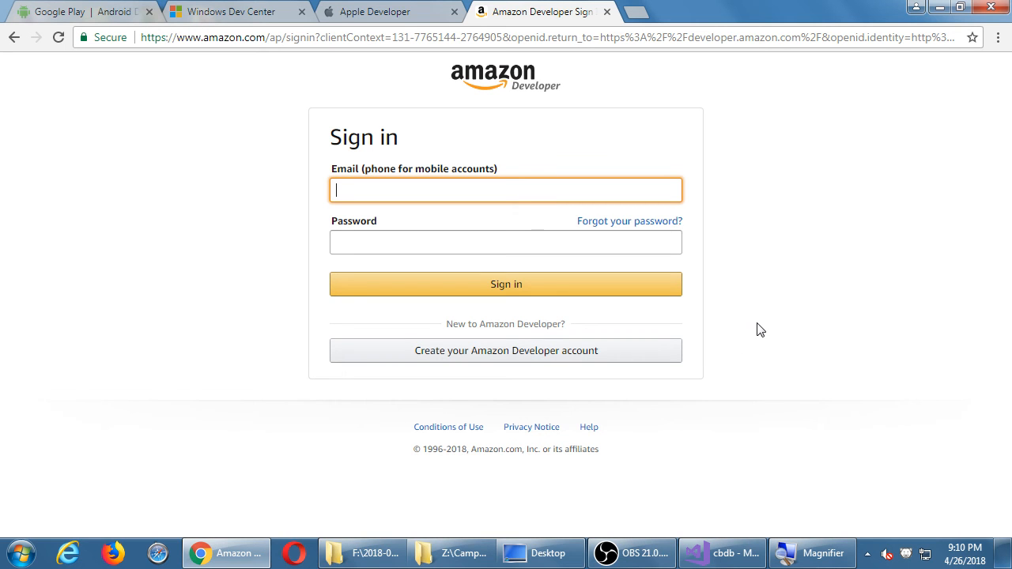